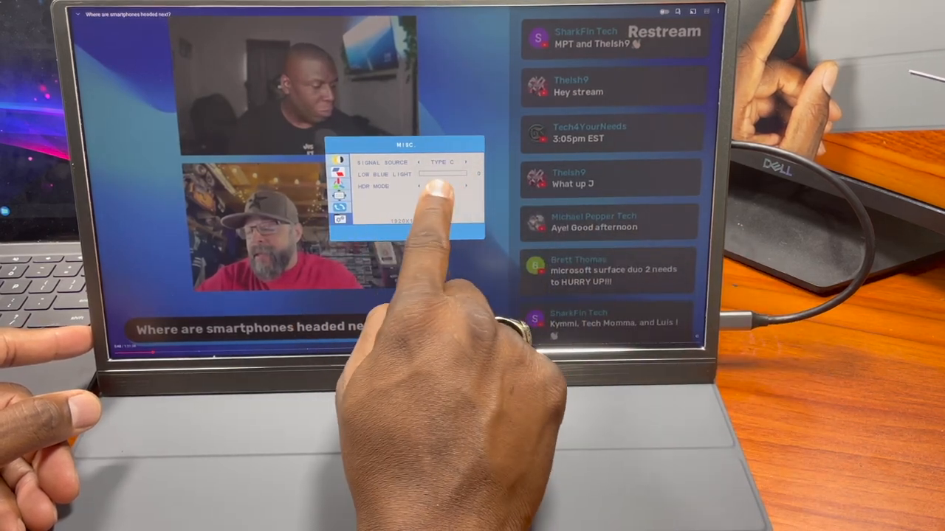
click(443, 186)
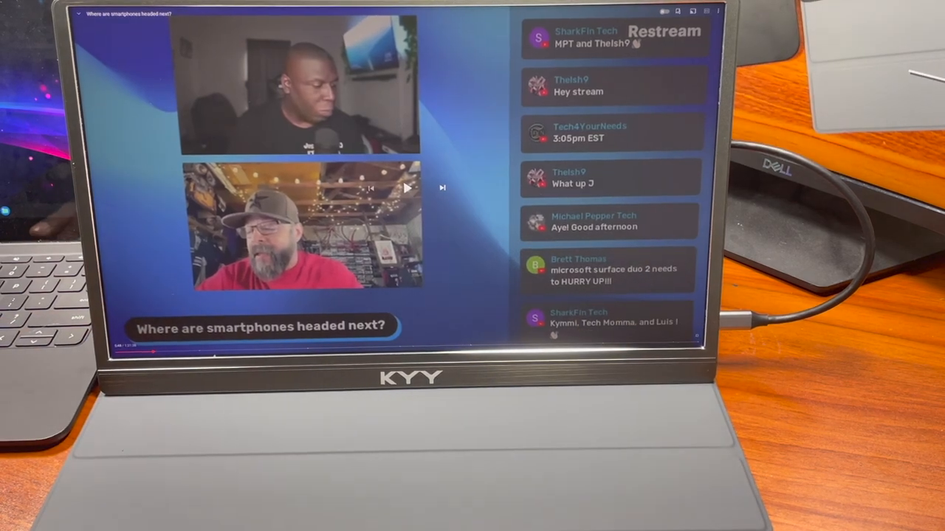
click(408, 188)
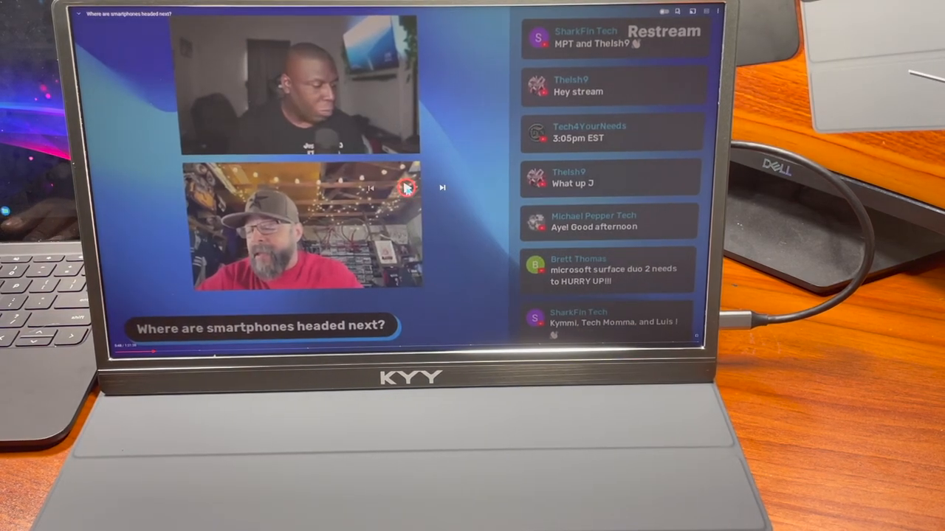